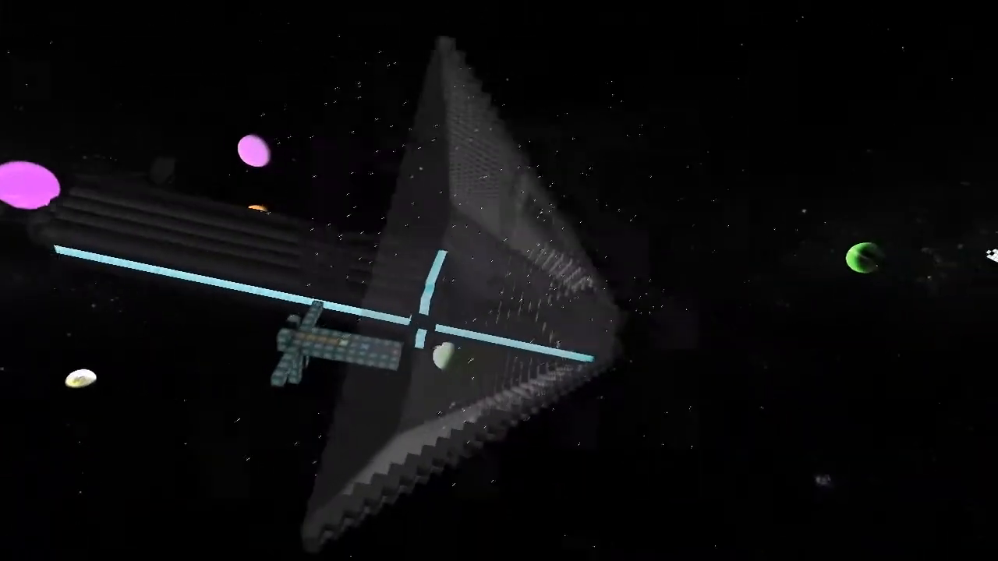
mouse_move(499, 280)
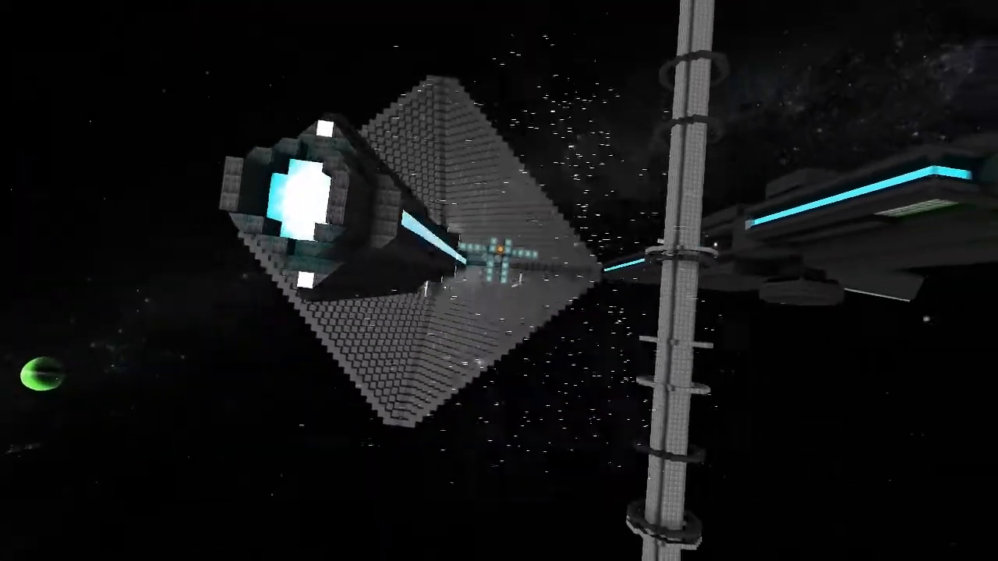
mouse_move(499, 280)
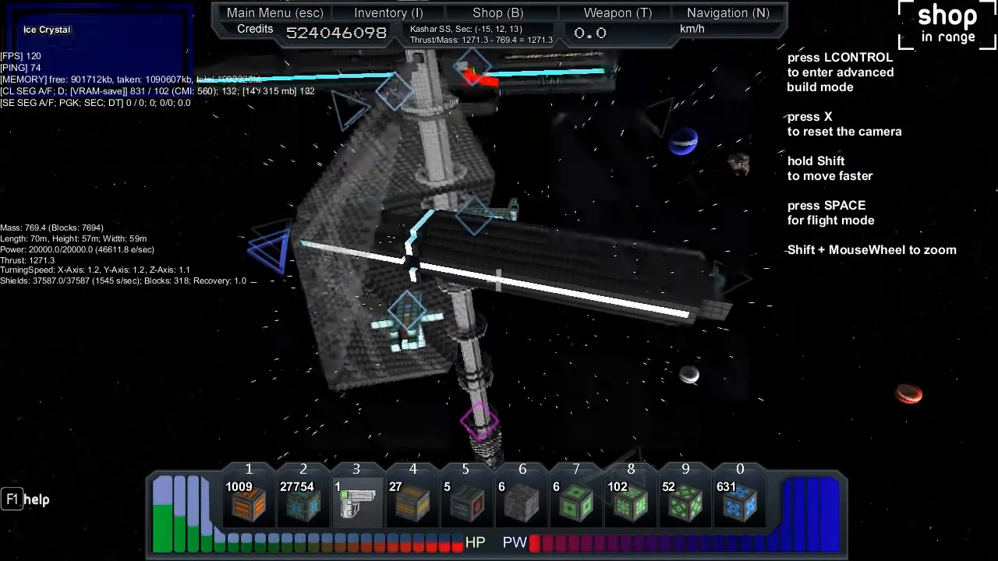
Leave build mode and return to standing on the ship's blocks beside its core
key(space)
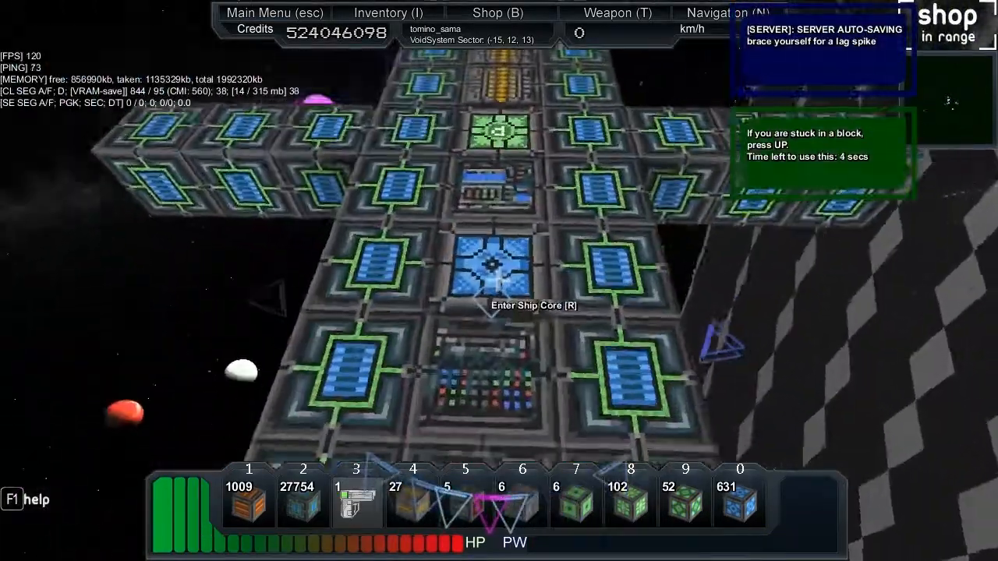
key(r)
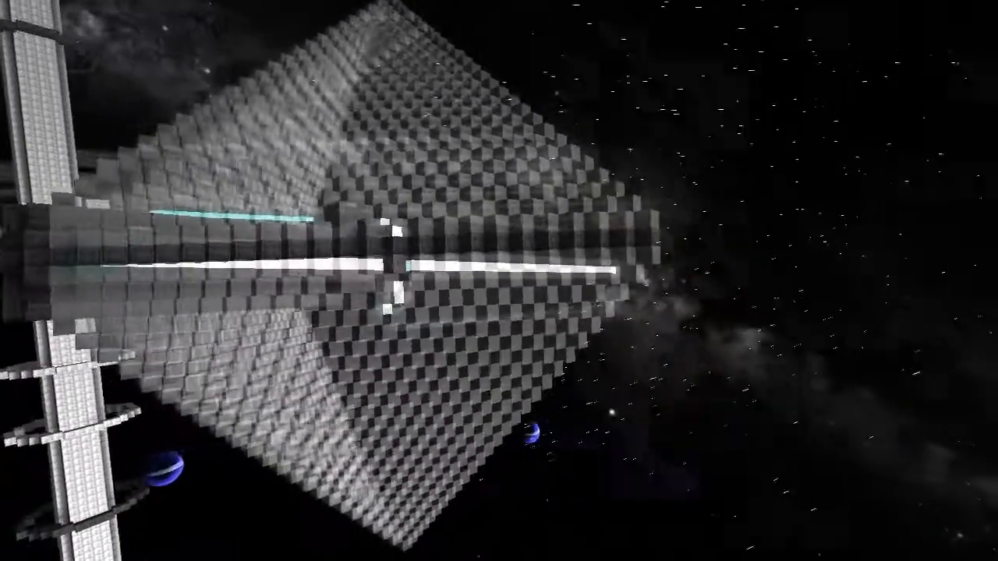
mouse_move(499, 280)
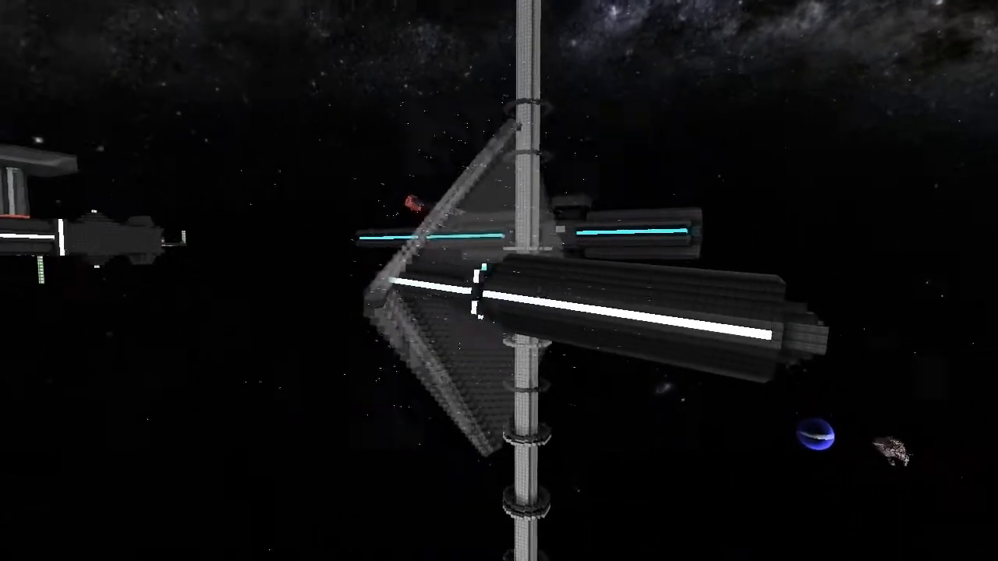
mouse_move(499, 281)
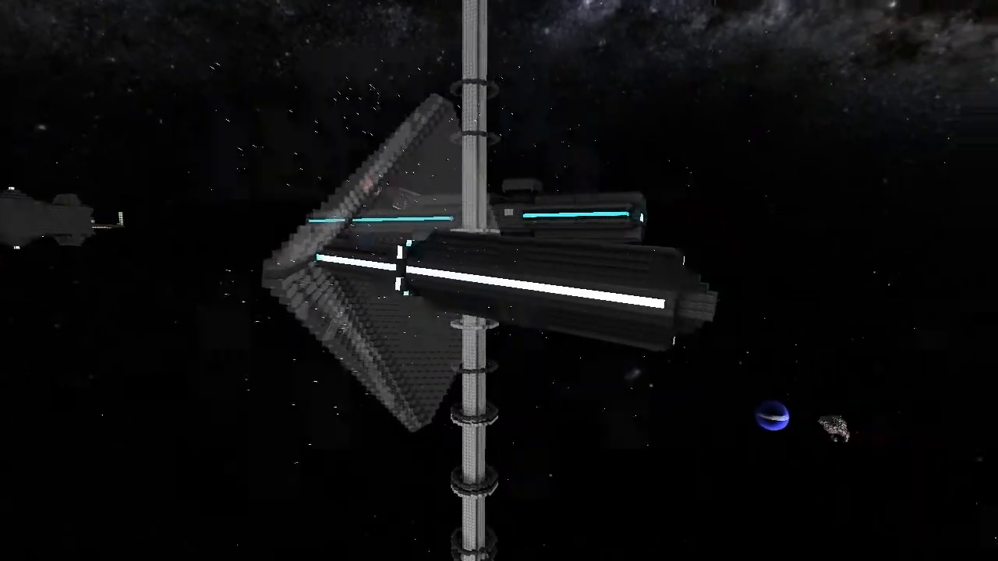